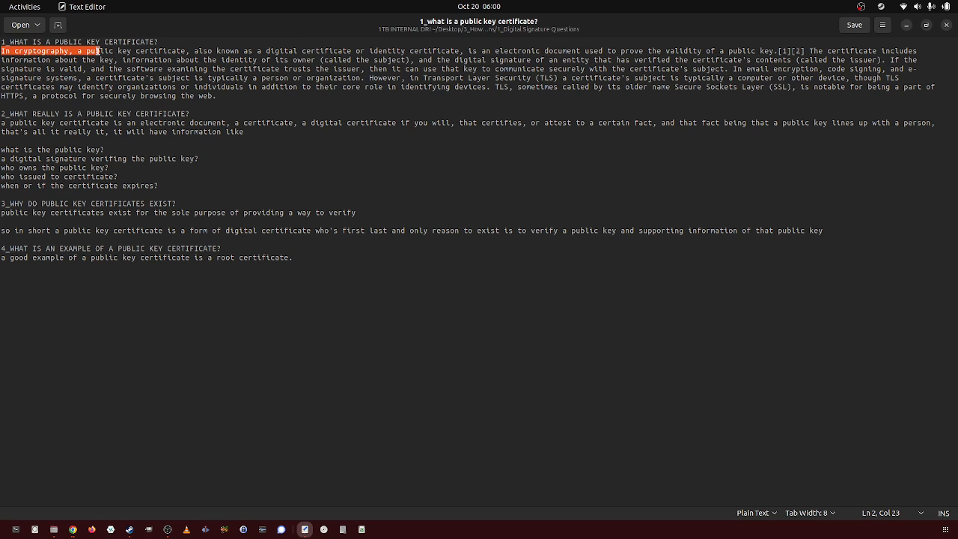
# Step: Highlight through the section 1 answer paragraph while reading it
pyautogui.moveTo(98, 51); pyautogui.dragTo(258, 51)
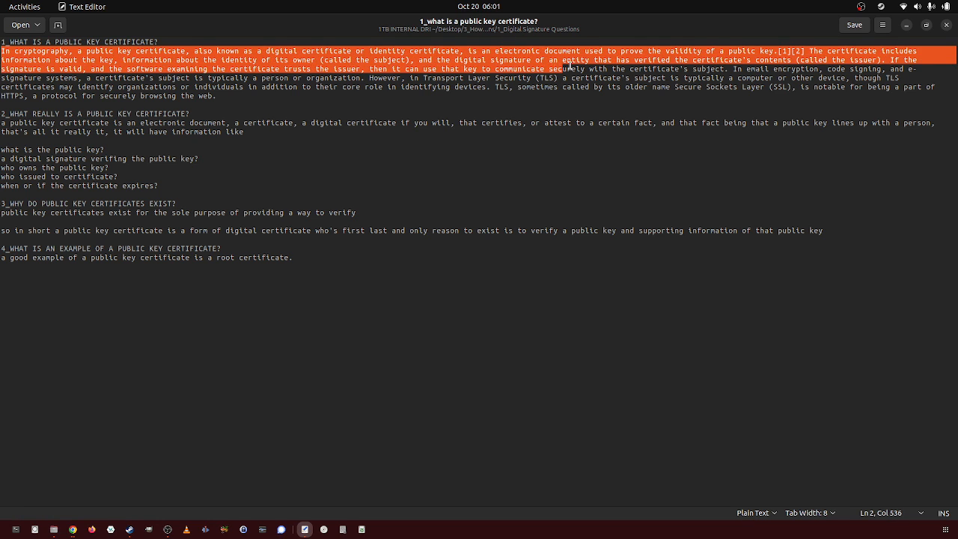
pyautogui.click(672, 60)
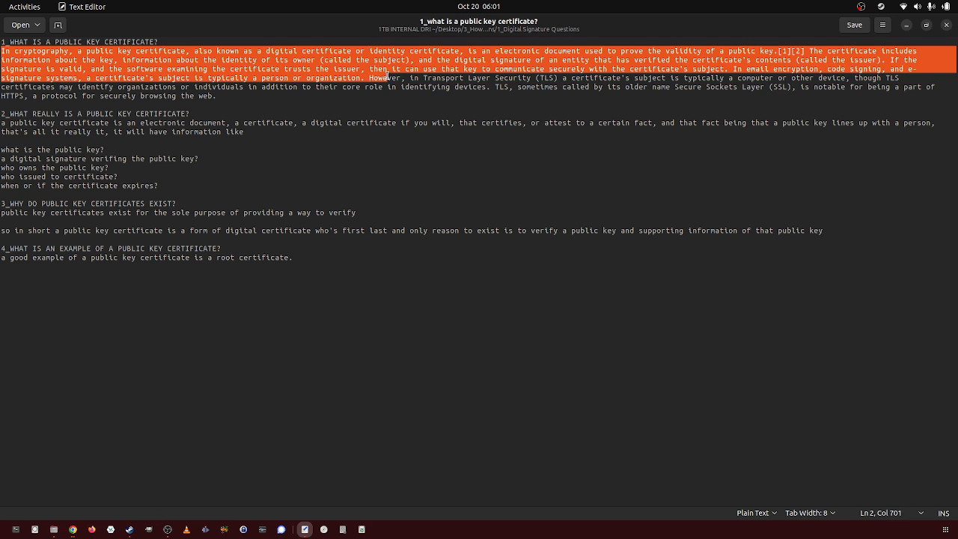
pyautogui.click(554, 78)
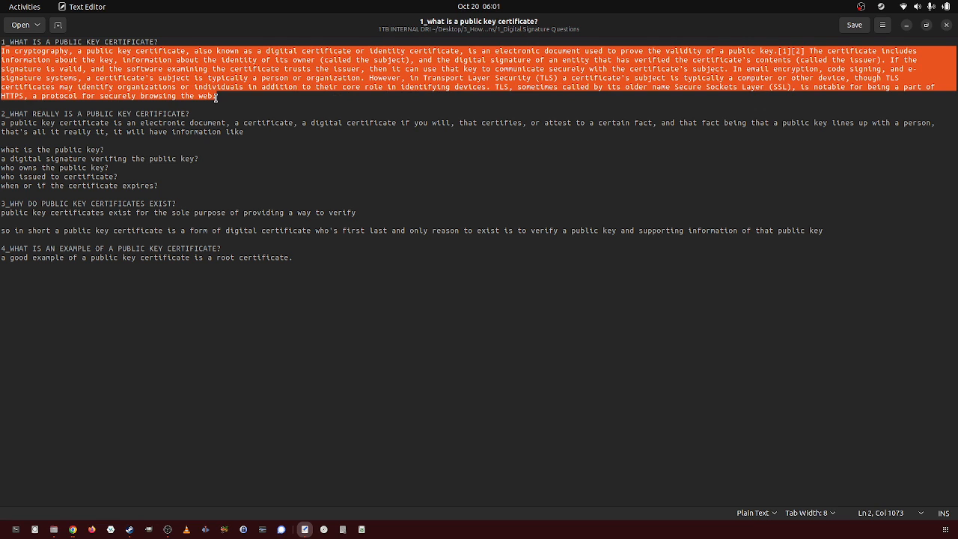
pyautogui.click(207, 105)
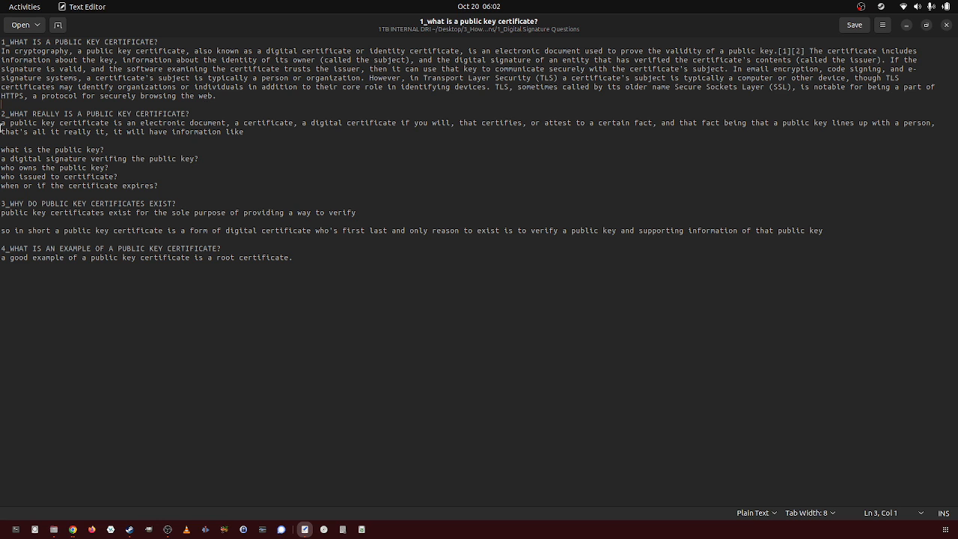
# Step: Highlight the section 2 heading and answer while reading, then clear the highlight
pyautogui.moveTo(93, 114); pyautogui.dragTo(188, 113)
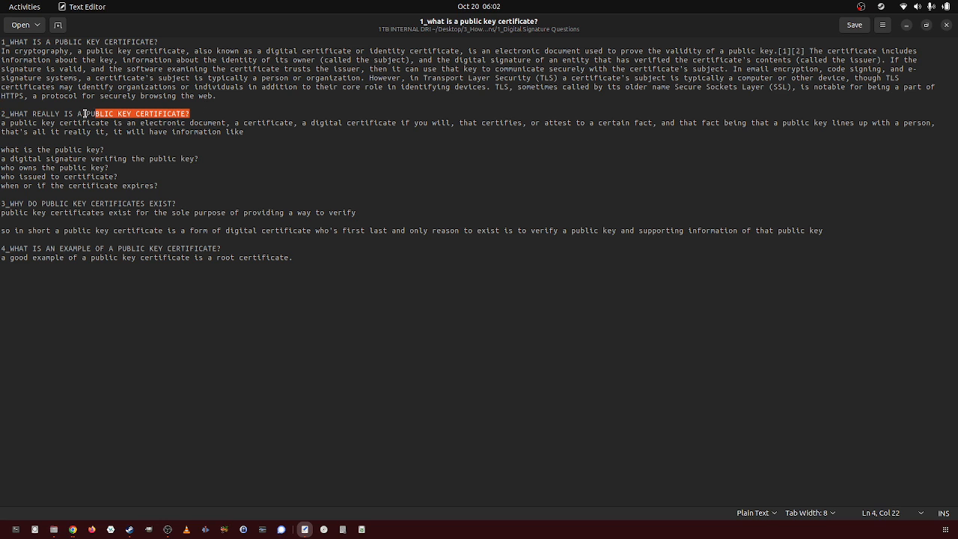
pyautogui.click(3, 114)
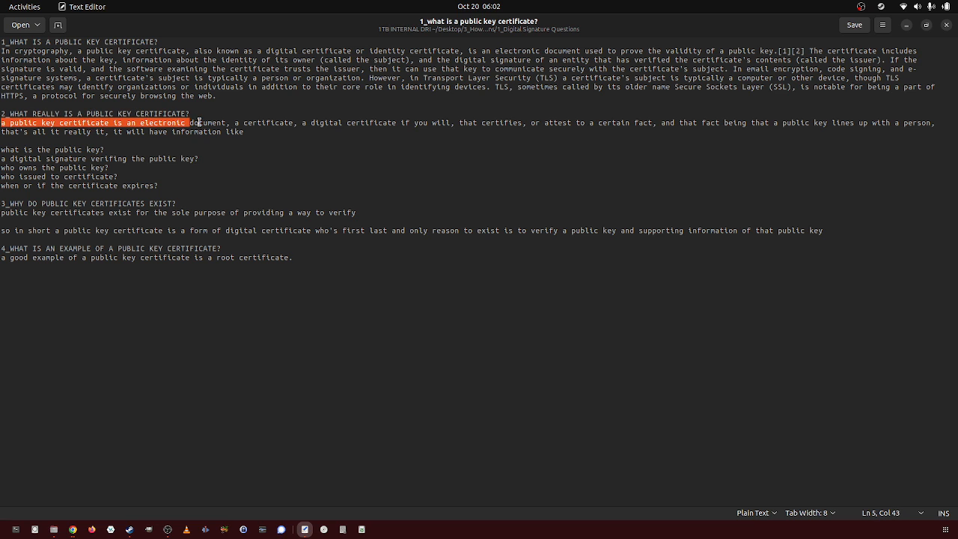
pyautogui.moveTo(183, 123); pyautogui.dragTo(313, 122)
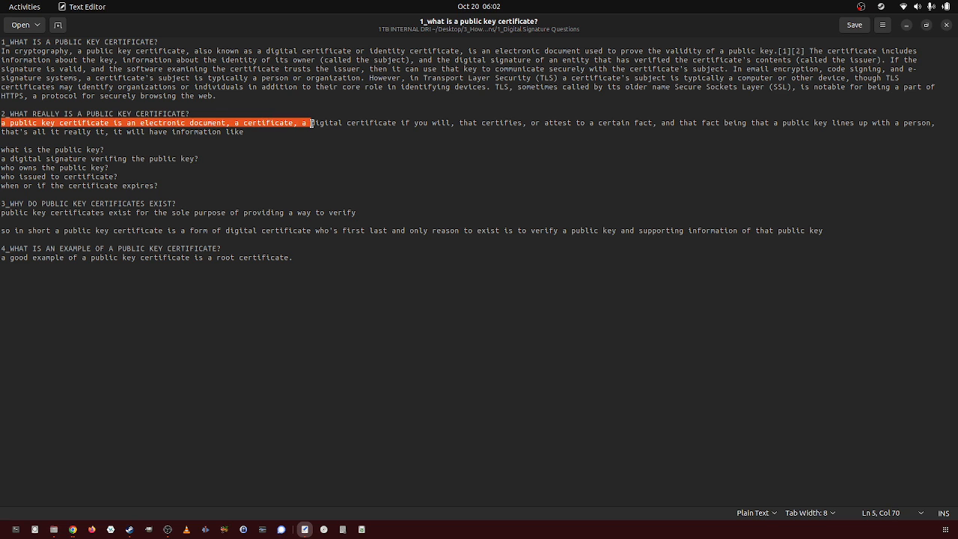
pyautogui.moveTo(313, 123); pyautogui.dragTo(449, 122)
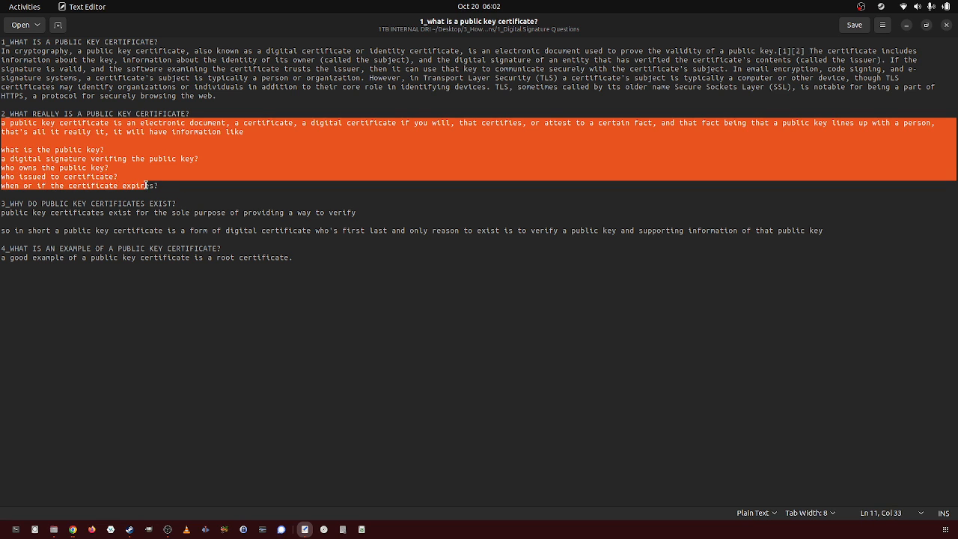
pyautogui.click(158, 186)
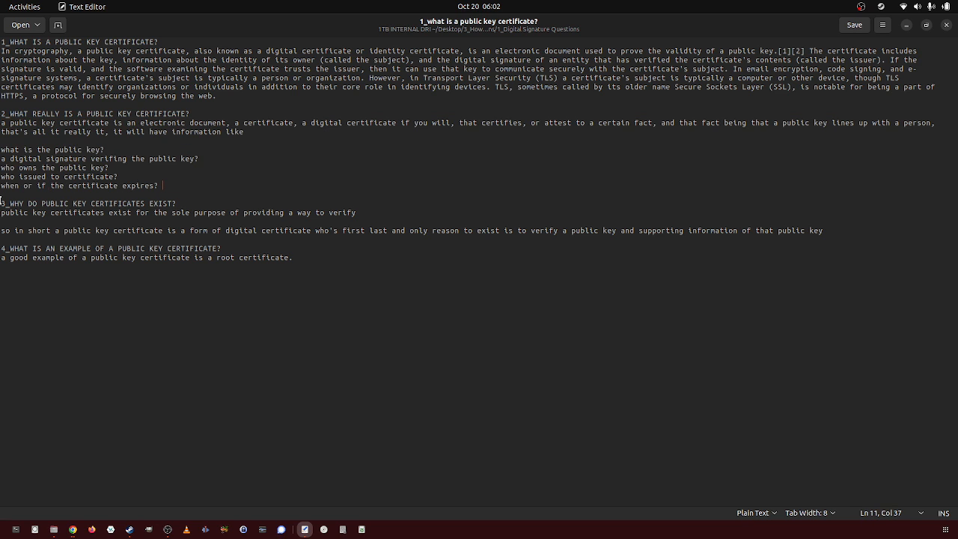
# Step: Complete the section 3 word to 'verify' and begin adding 'public keys' after it
pyautogui.doubleClick(90, 203)
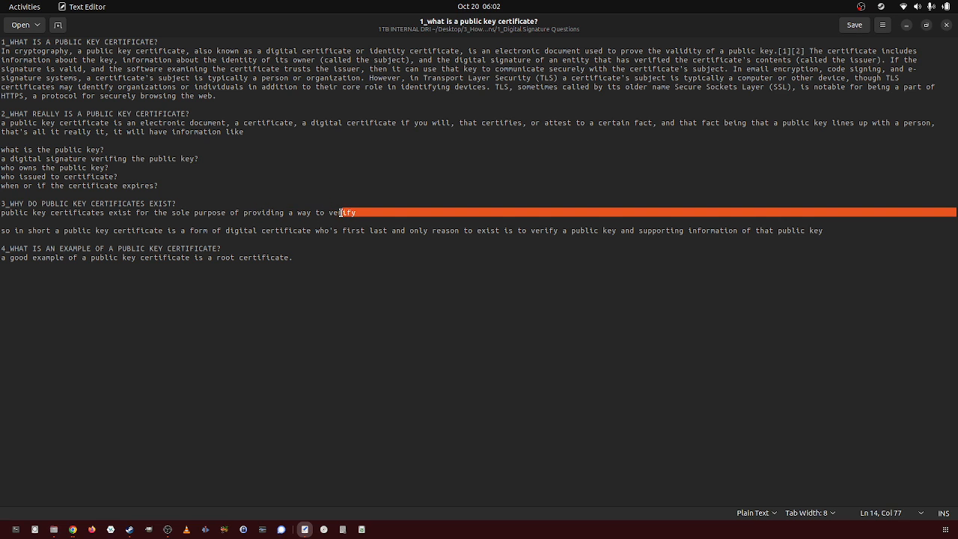
pyautogui.write('fy')
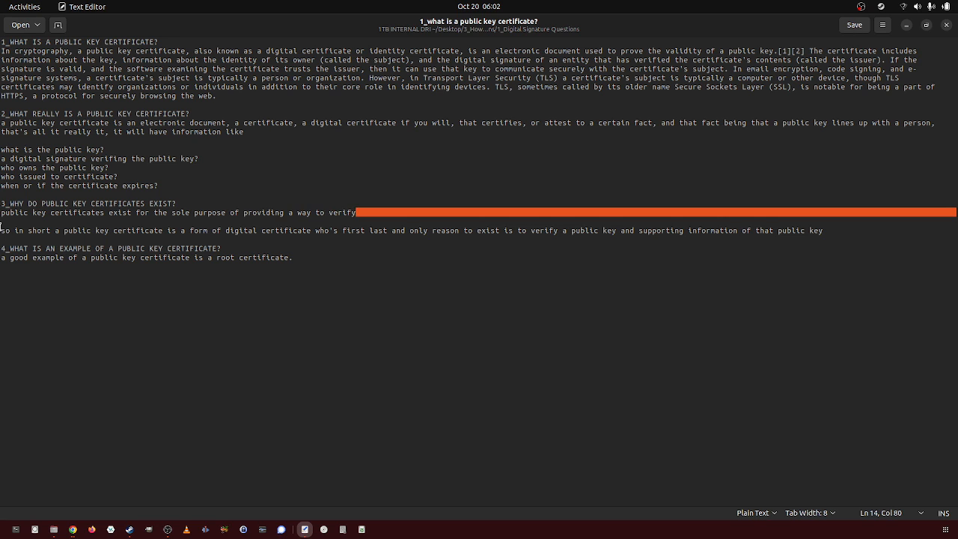
pyautogui.click(231, 221)
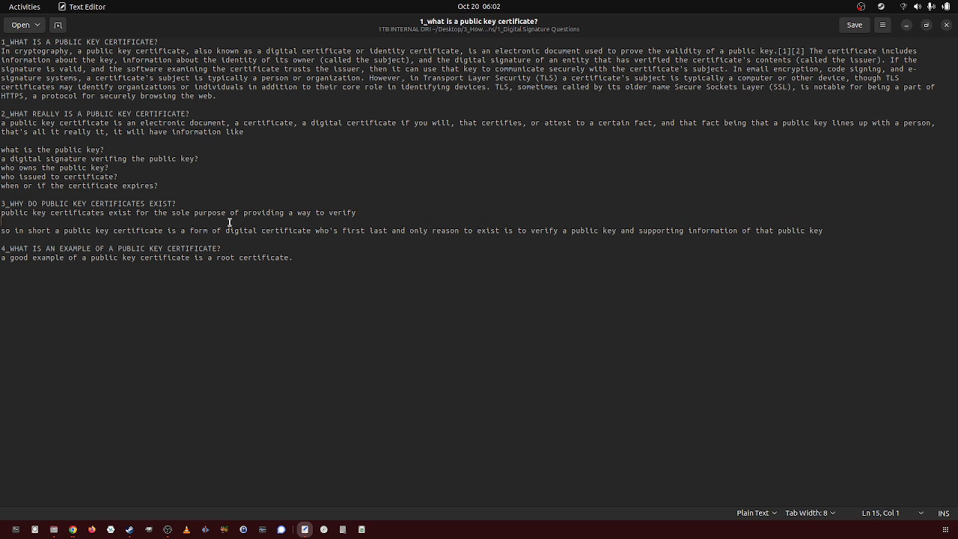
pyautogui.click(362, 213)
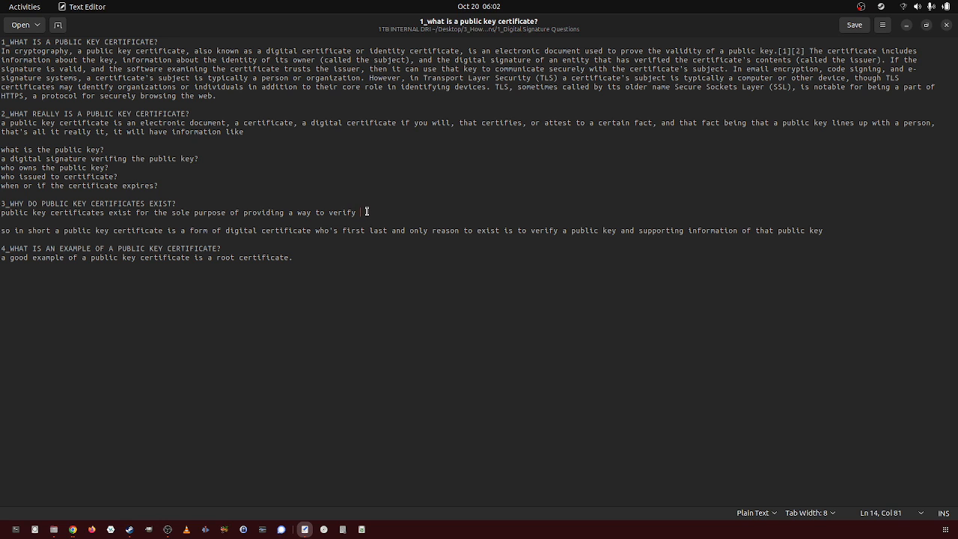
pyautogui.write('public keys an')
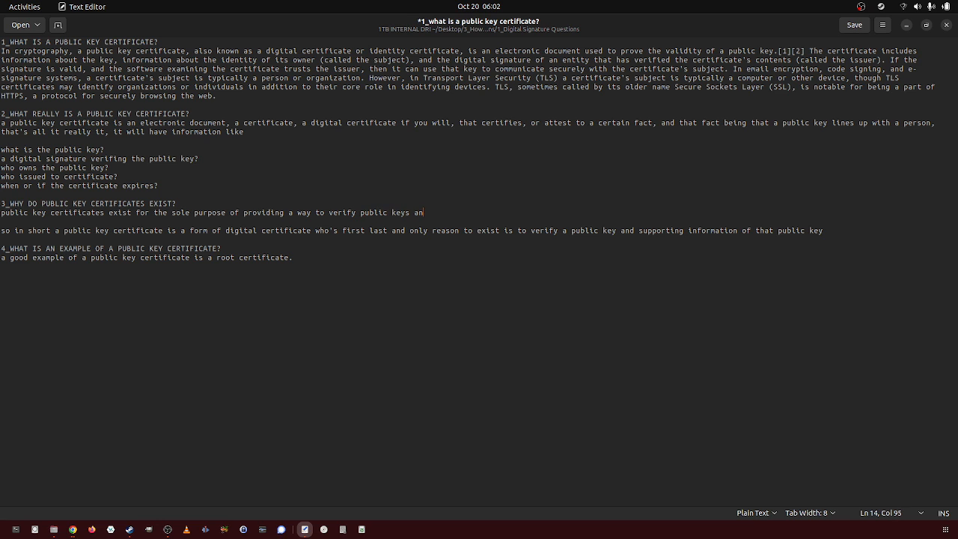
# Step: Remove 'and the' and finish the sentence with 'who owns that public key'
pyautogui.write('d the')
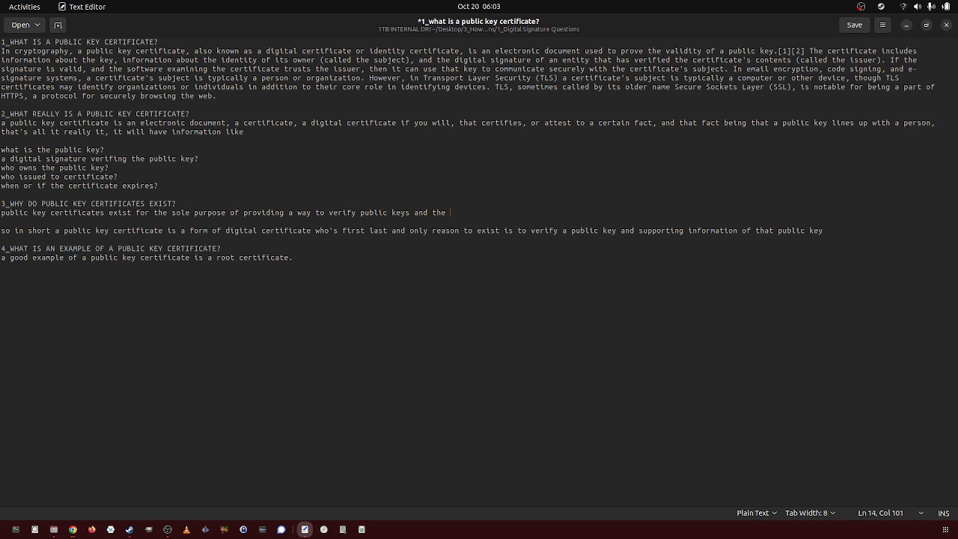
pyautogui.press('BackSpace')
pyautogui.write('who ')
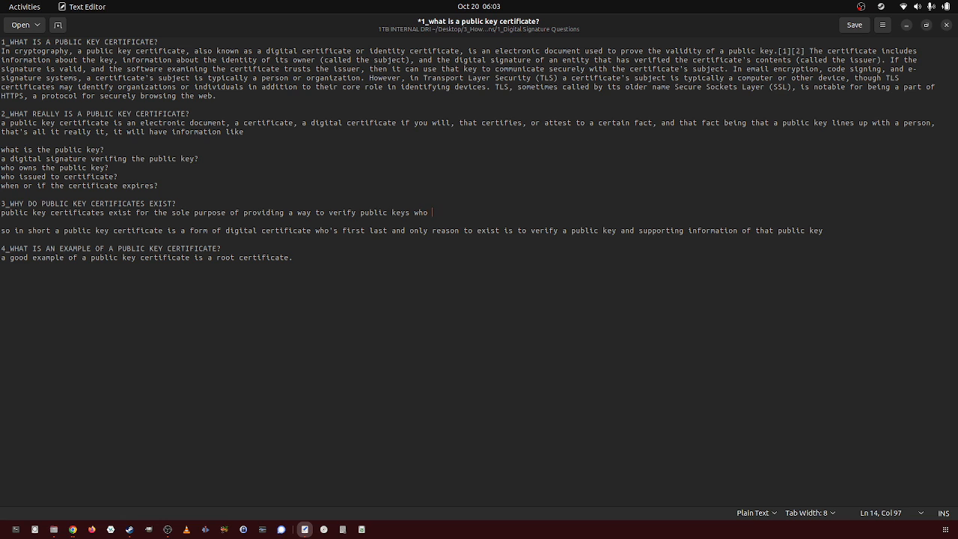
pyautogui.write('owns that publ')
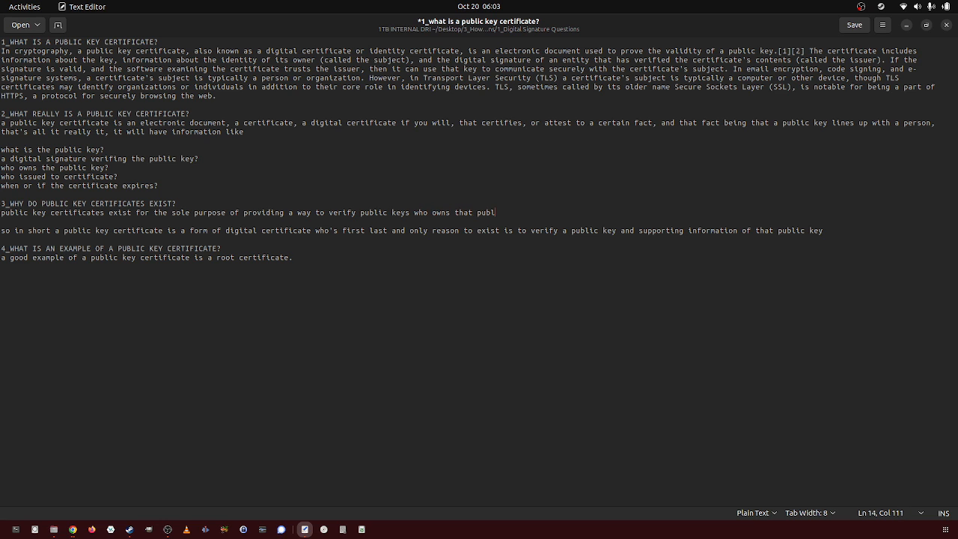
pyautogui.write('ic key')
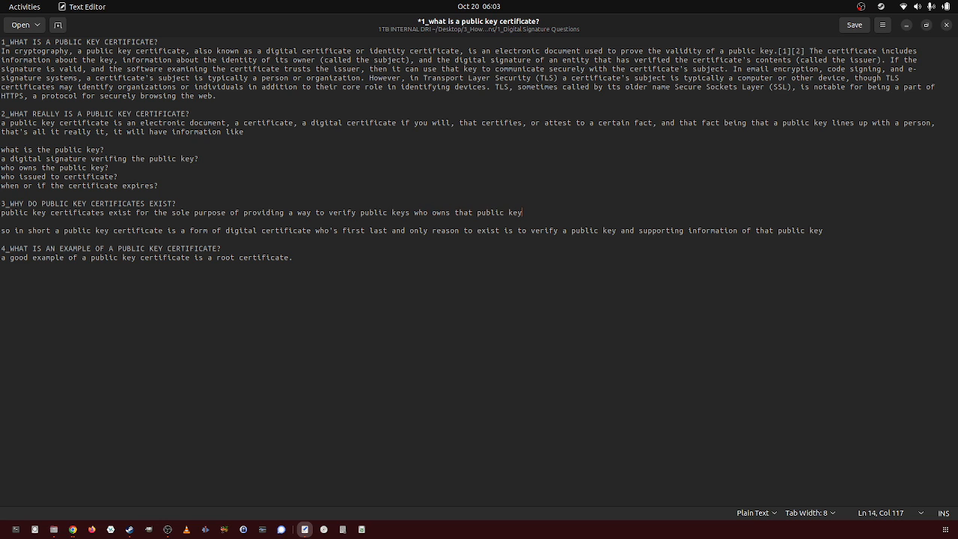
# Step: Highlight the summary line and section 4 heading while reading, and save the file
pyautogui.moveTo(1, 230); pyautogui.dragTo(183, 231)
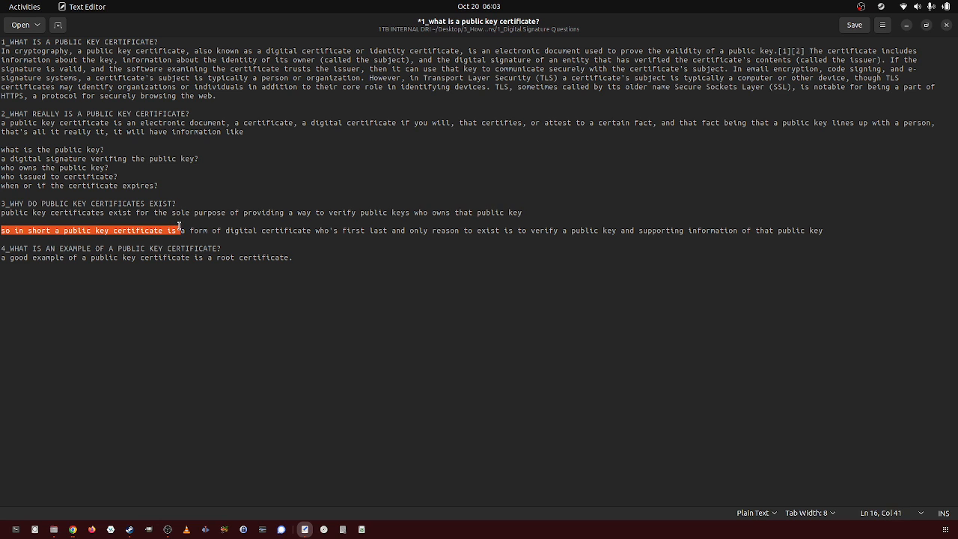
pyautogui.moveTo(180, 230); pyautogui.dragTo(344, 231)
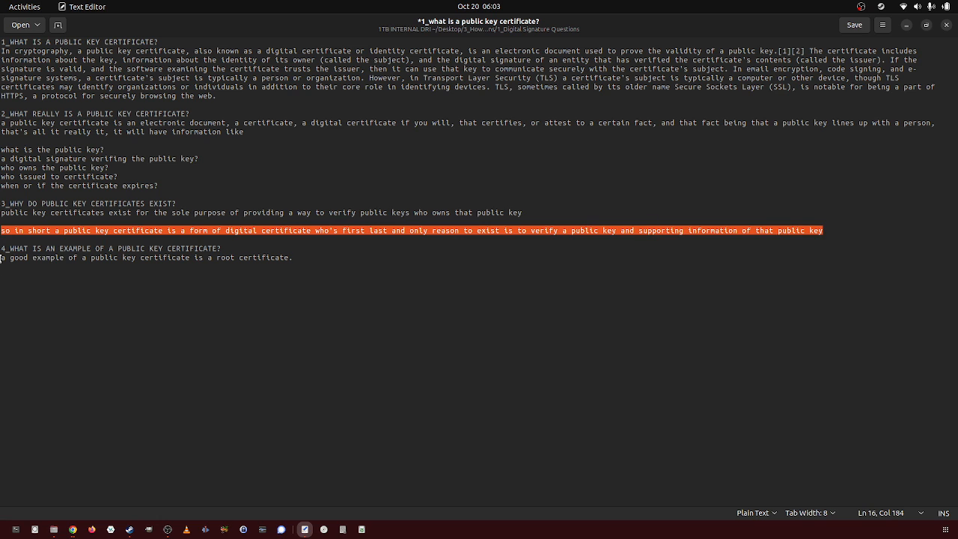
pyautogui.click(84, 243)
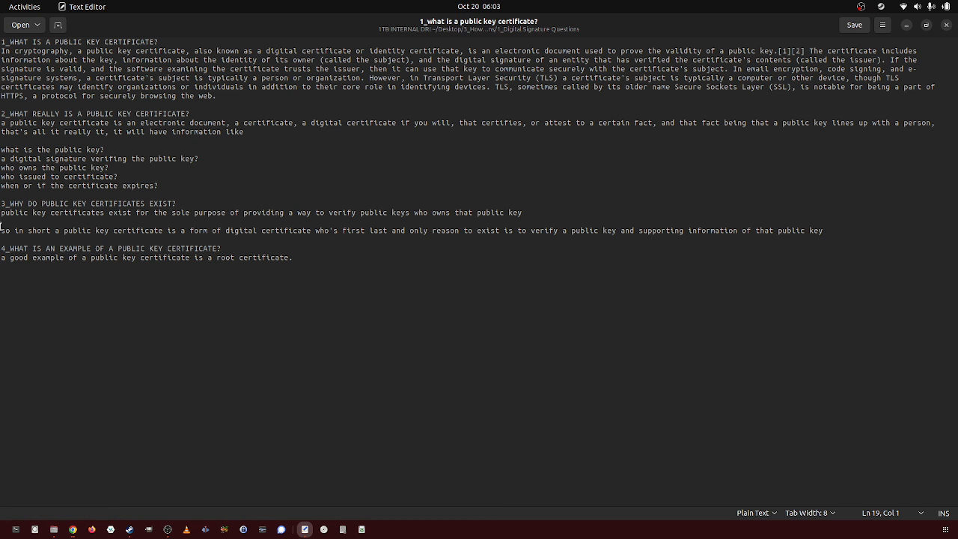
pyautogui.tripleClick(113, 248)
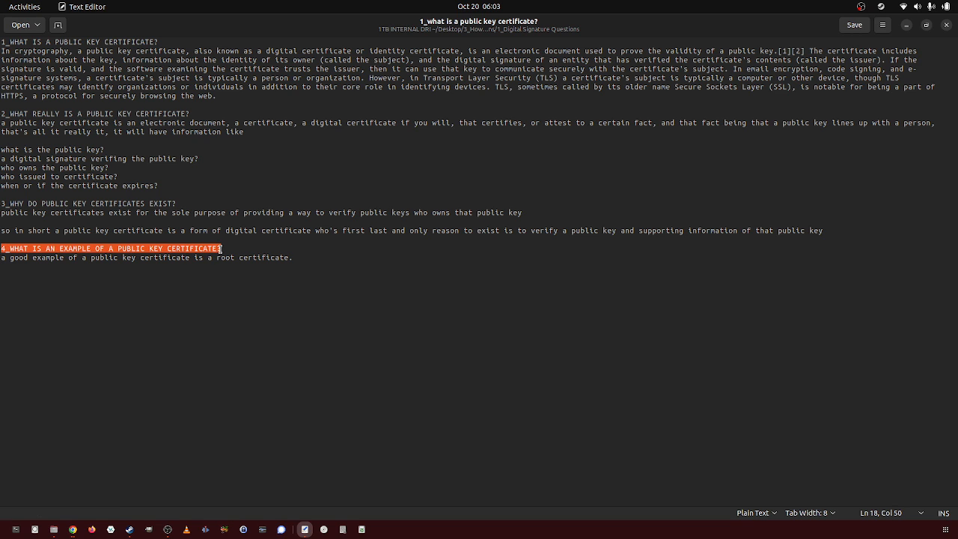